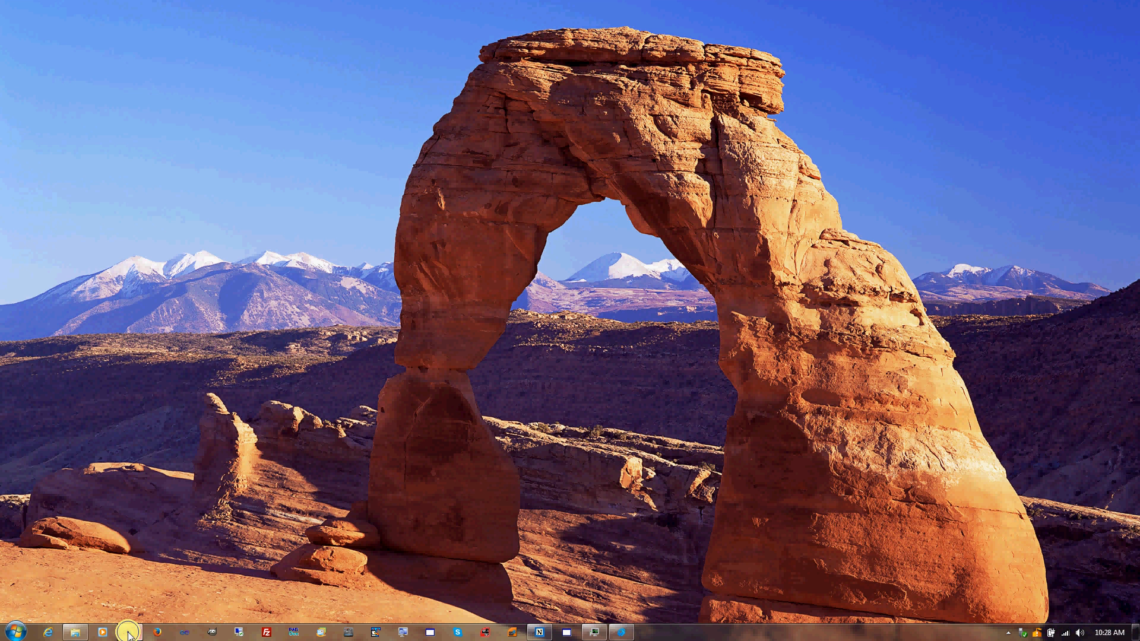
Switch to the Google Chrome window showing the Sticky Notes 1.0 product page.
left_click(126, 634)
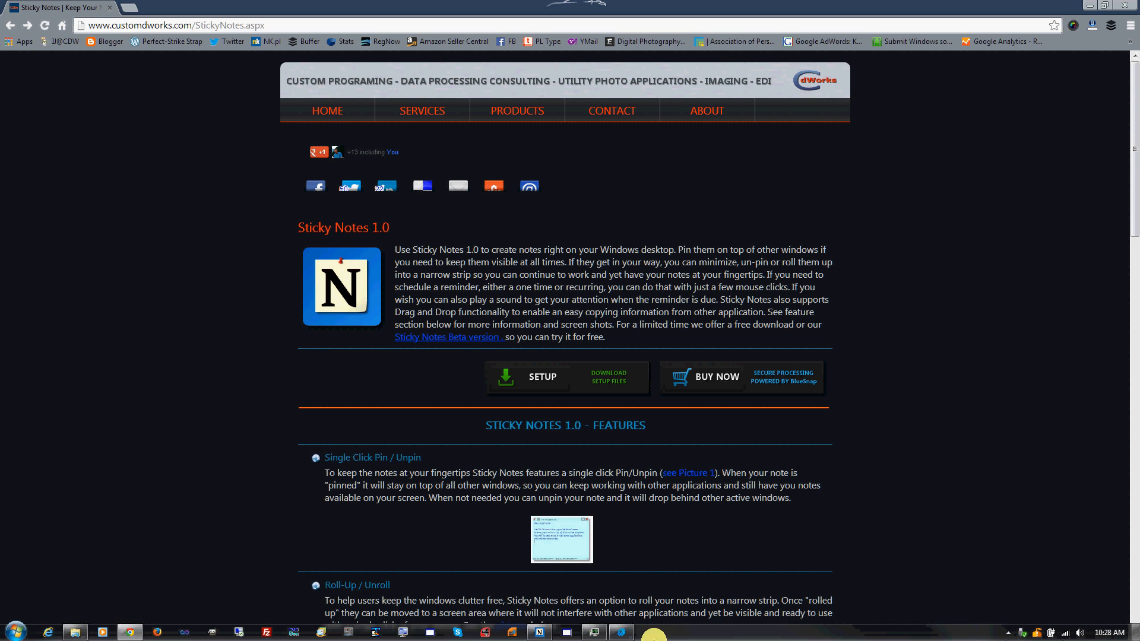
Bring the empty Drag And Drop DEMO note into view over the browser.
left_click(539, 631)
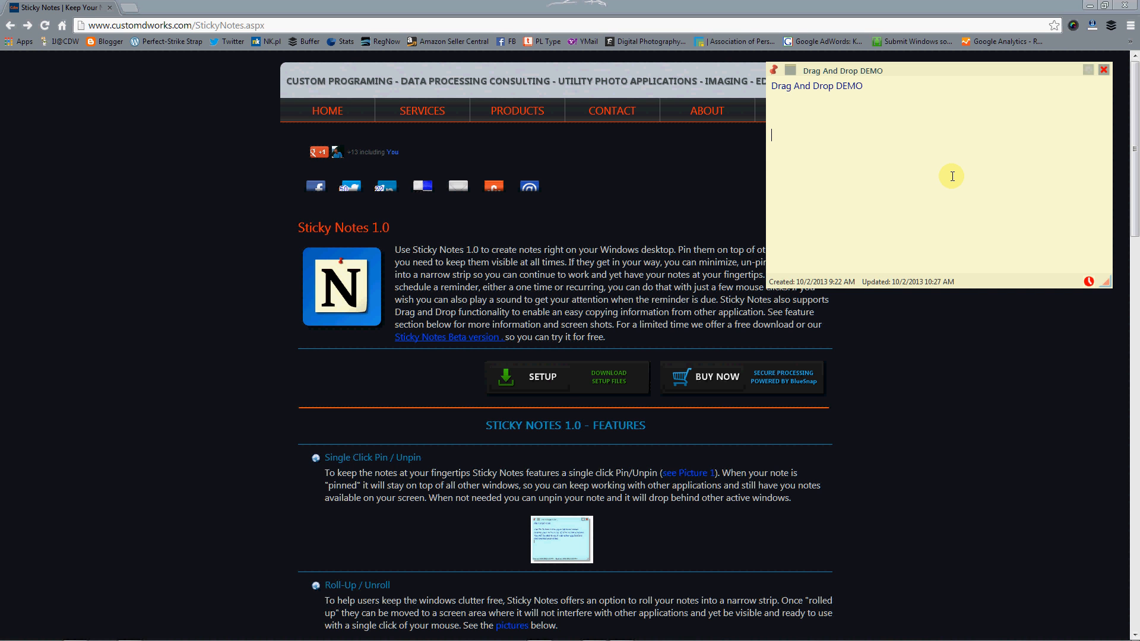
mouse_move(873, 201)
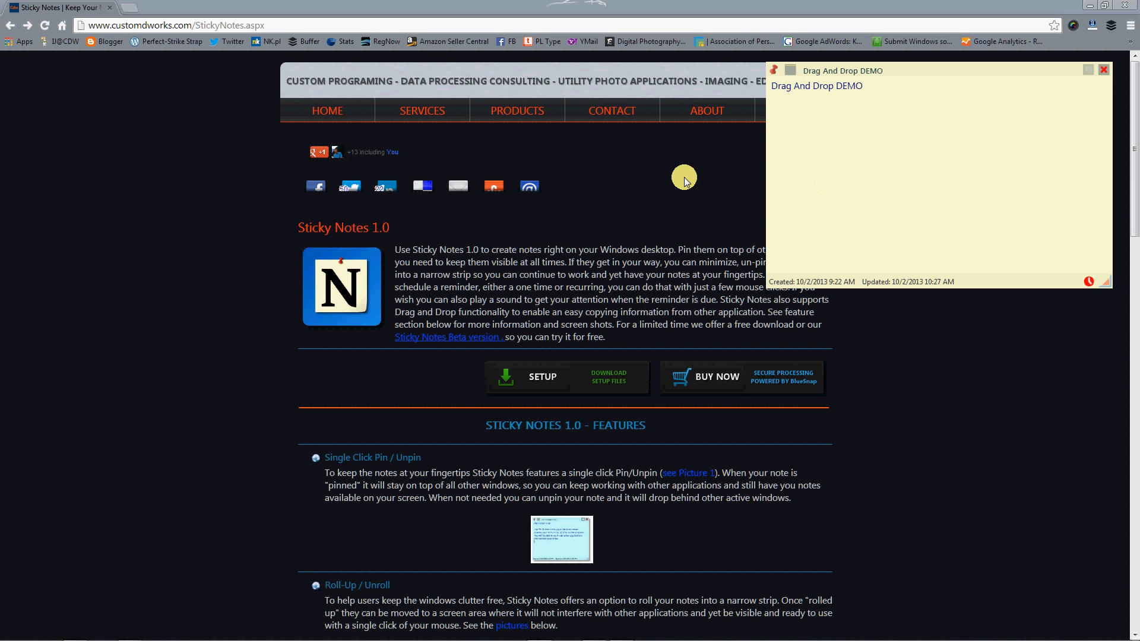
mouse_move(615, 342)
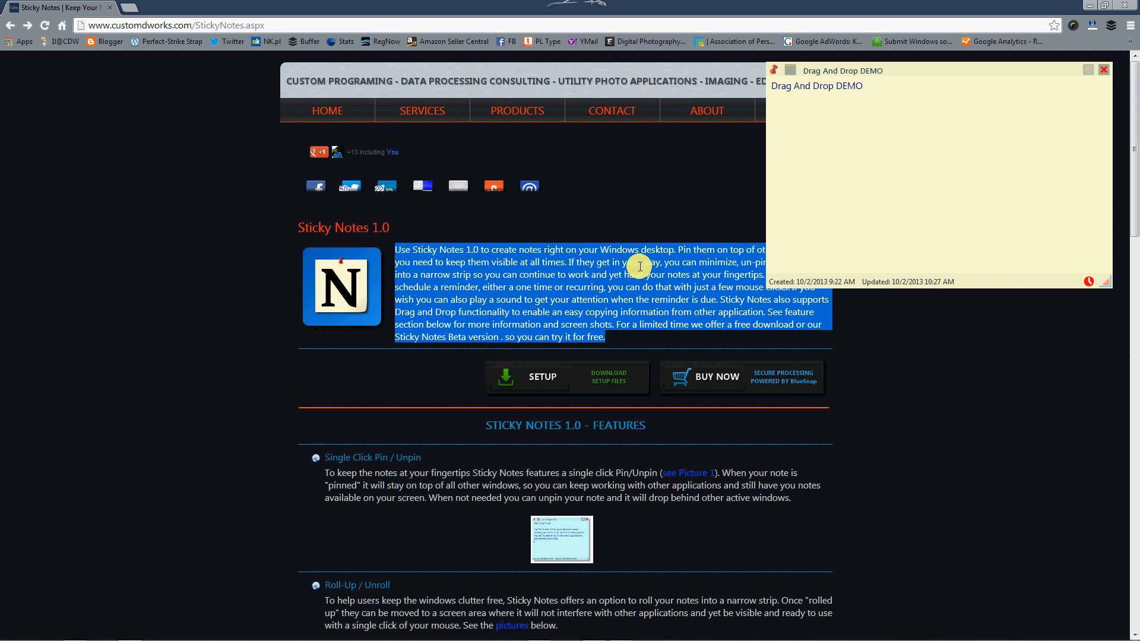
mouse_move(617, 251)
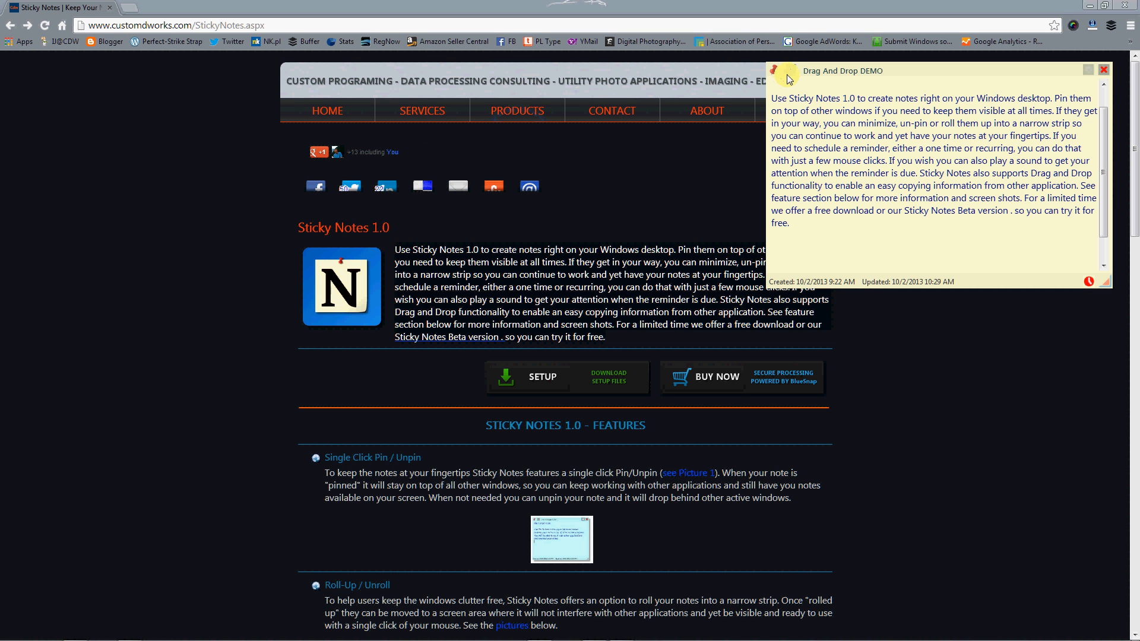
mouse_move(791, 72)
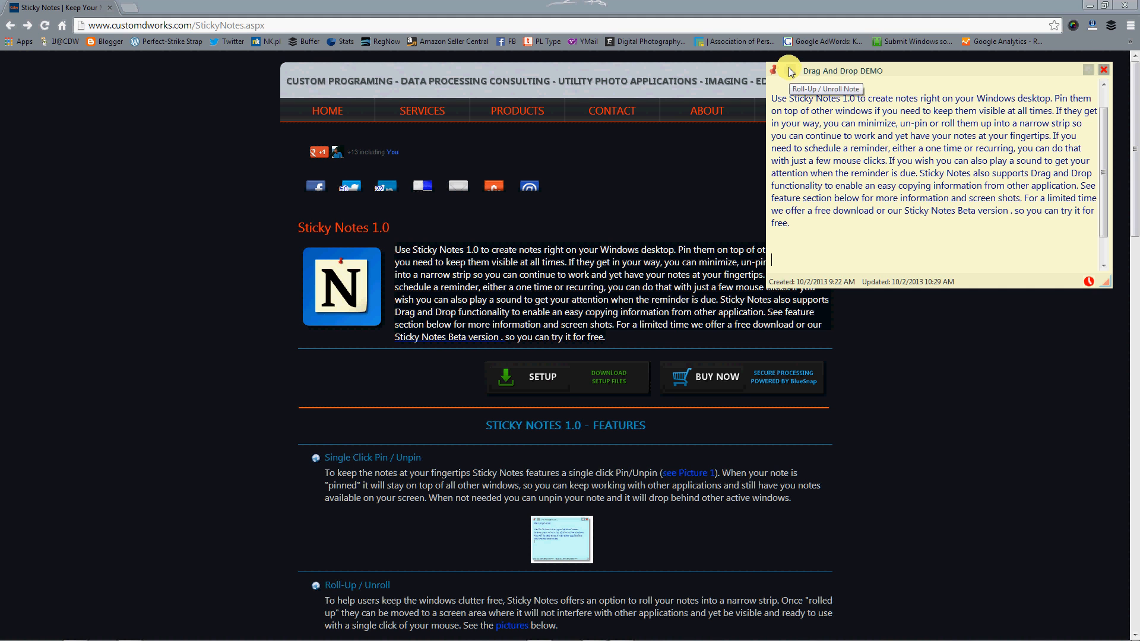
Roll the note up and show the Call Us section of the Custom DataWorks Contact page.
left_click(789, 72)
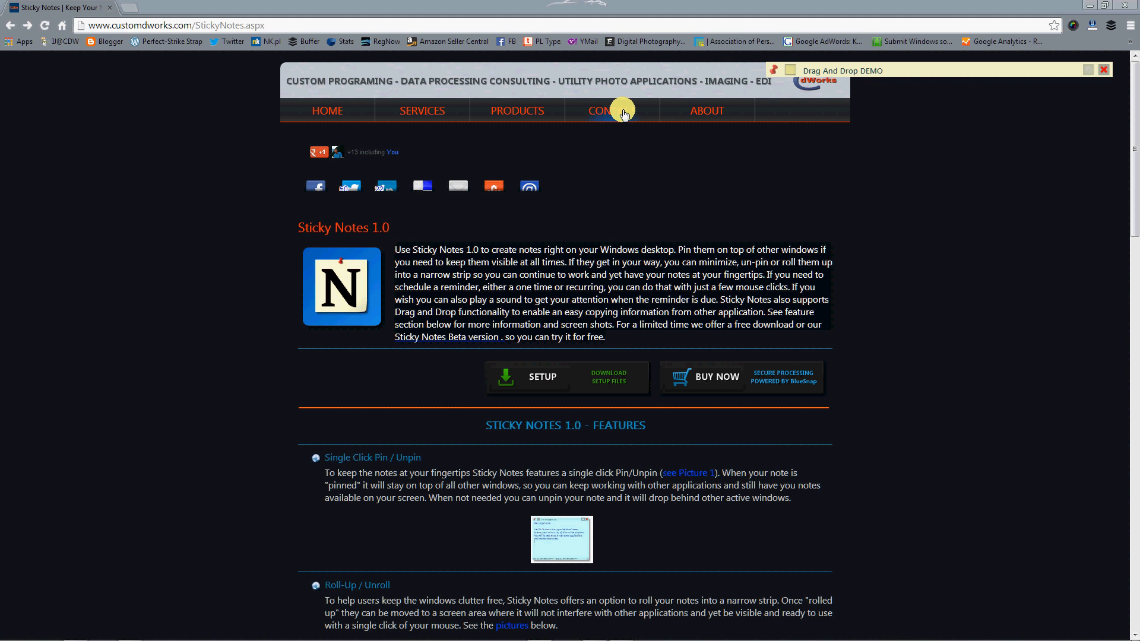
left_click(613, 110)
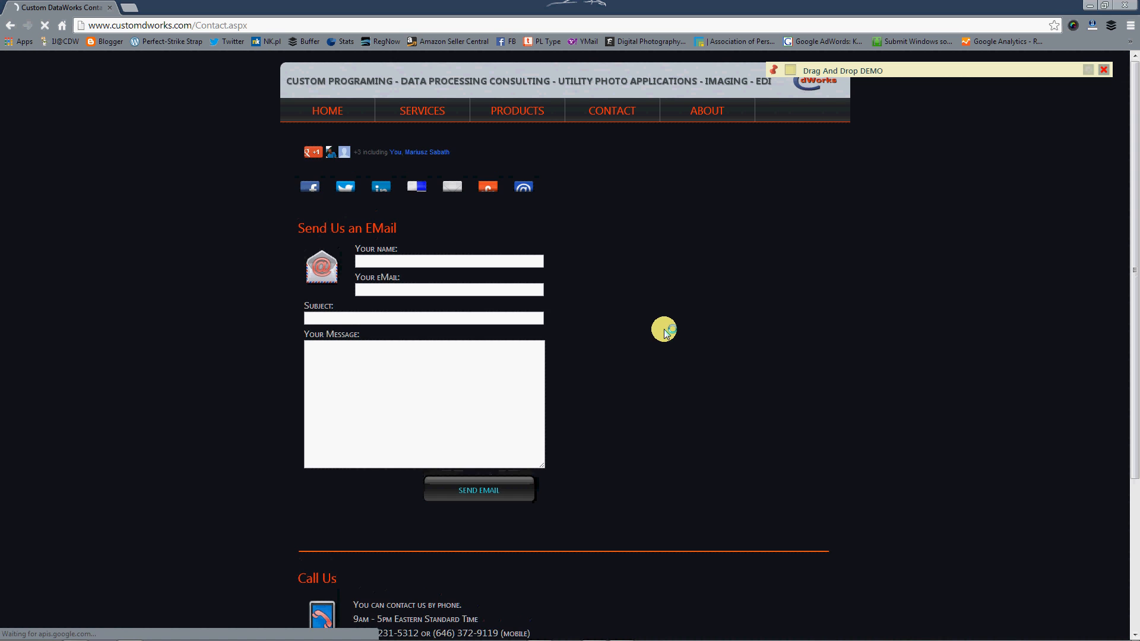
scroll("down", 3)
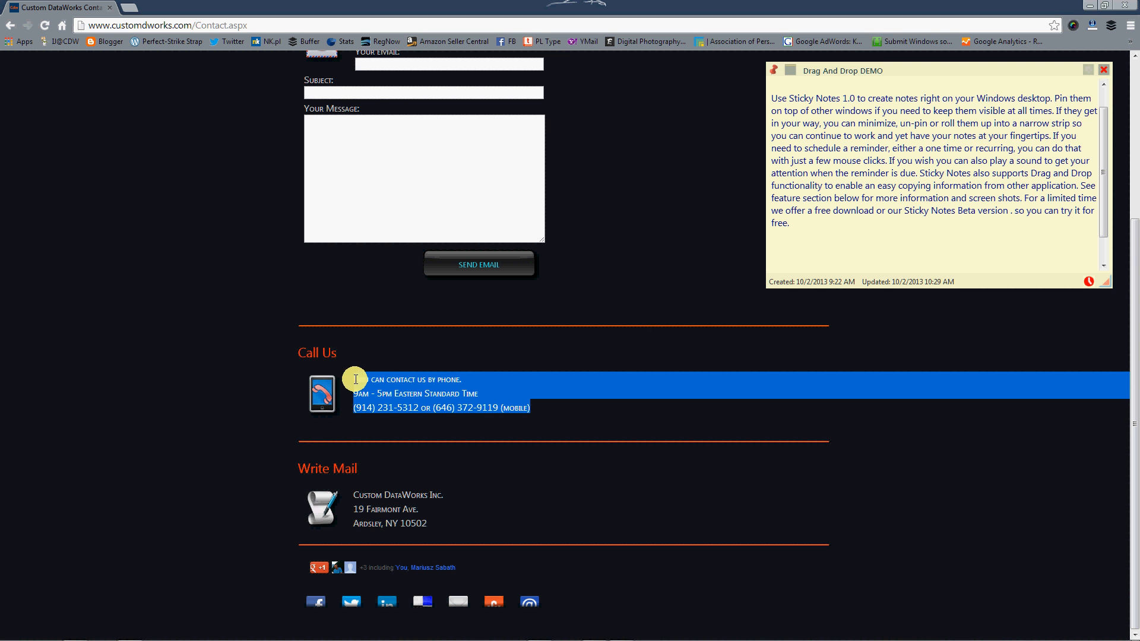
Drag the Call Us hours and numbers into the note, then select the mailing address.
left_click_drag(355, 379, 701, 323)
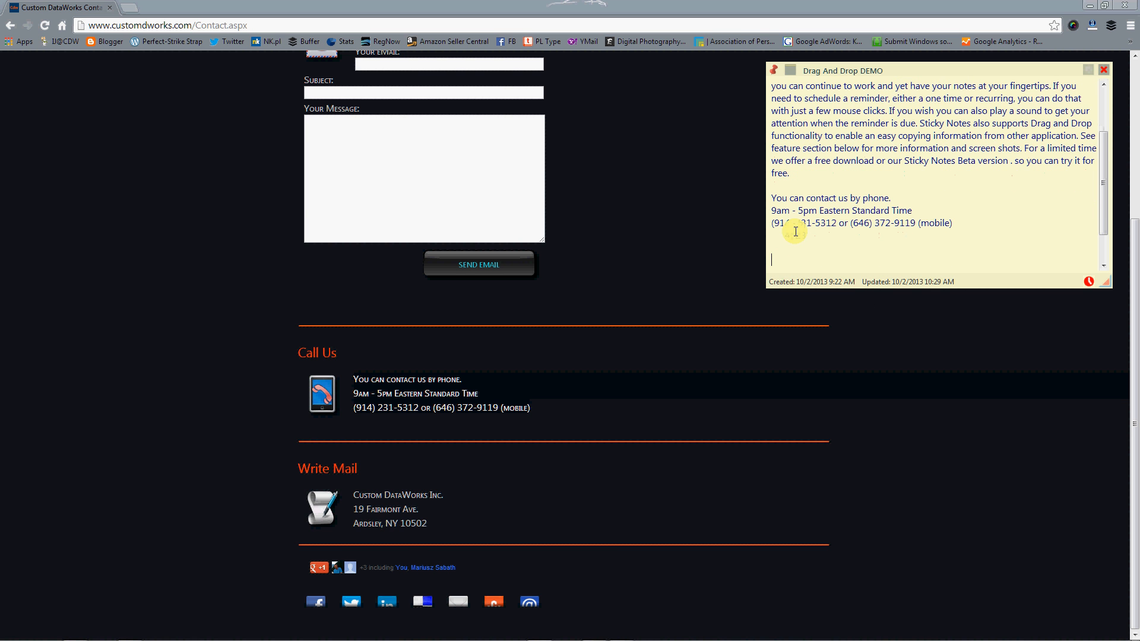
mouse_move(406, 517)
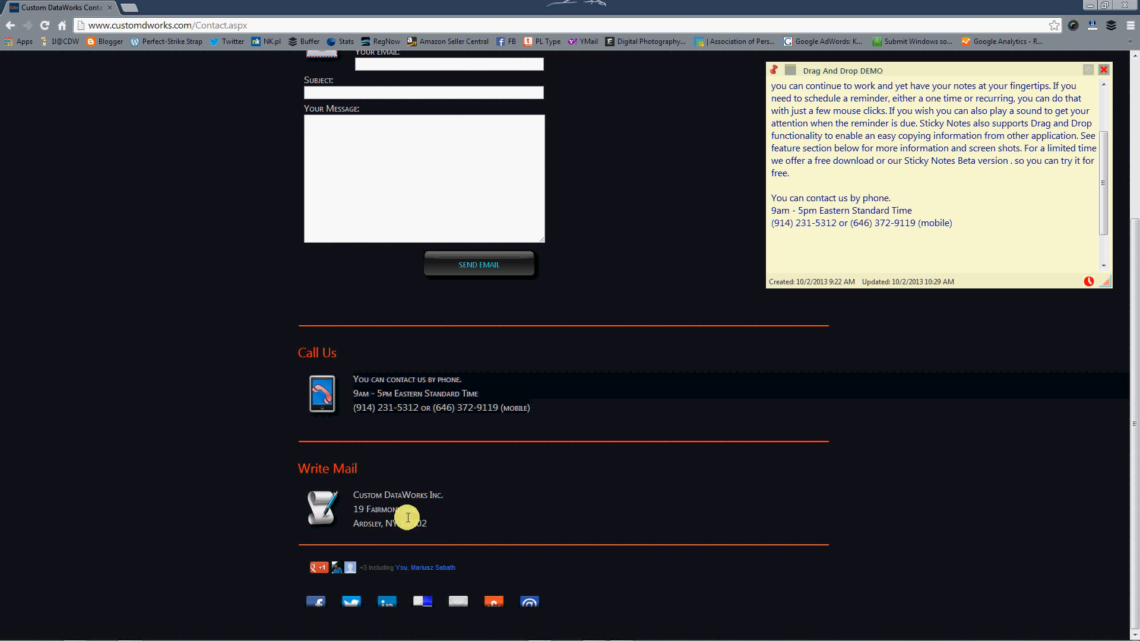
left_click_drag(353, 495, 428, 524)
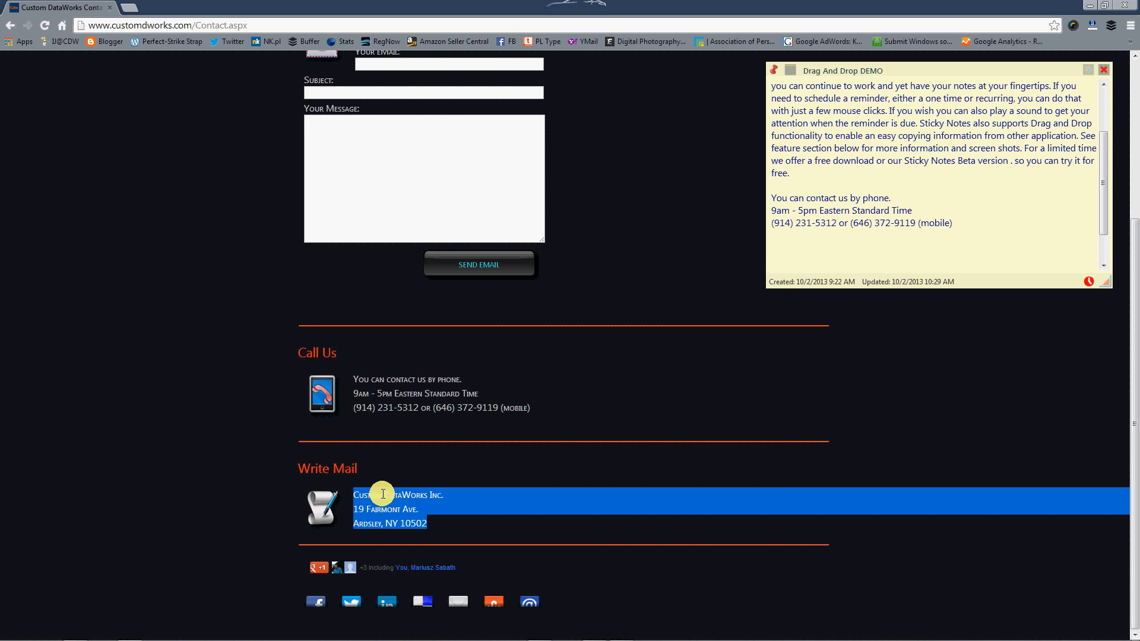